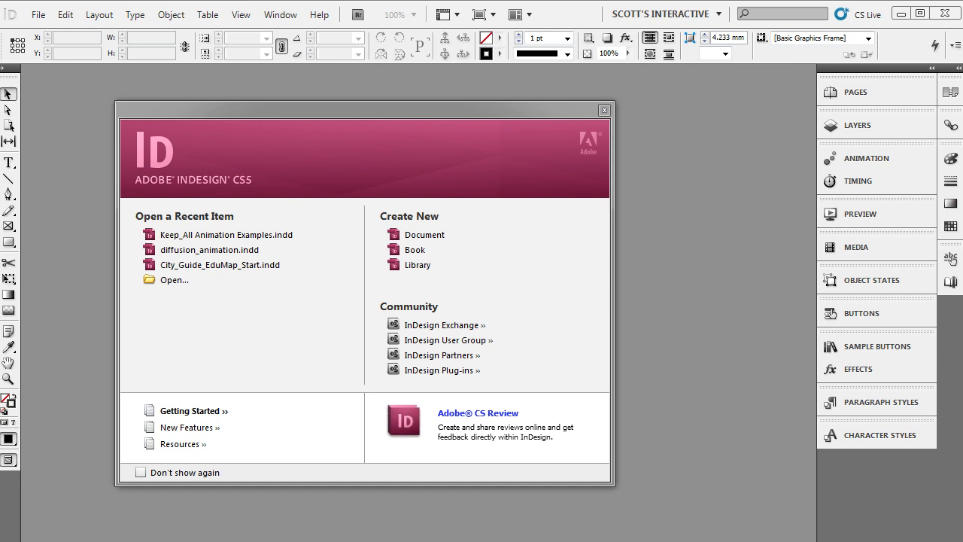
mouse_move(442, 123)
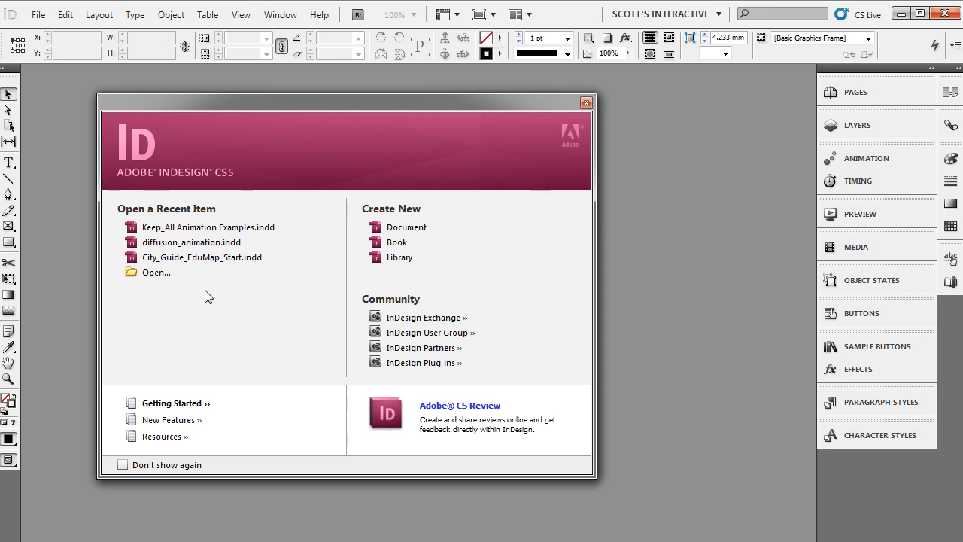
mouse_move(214, 281)
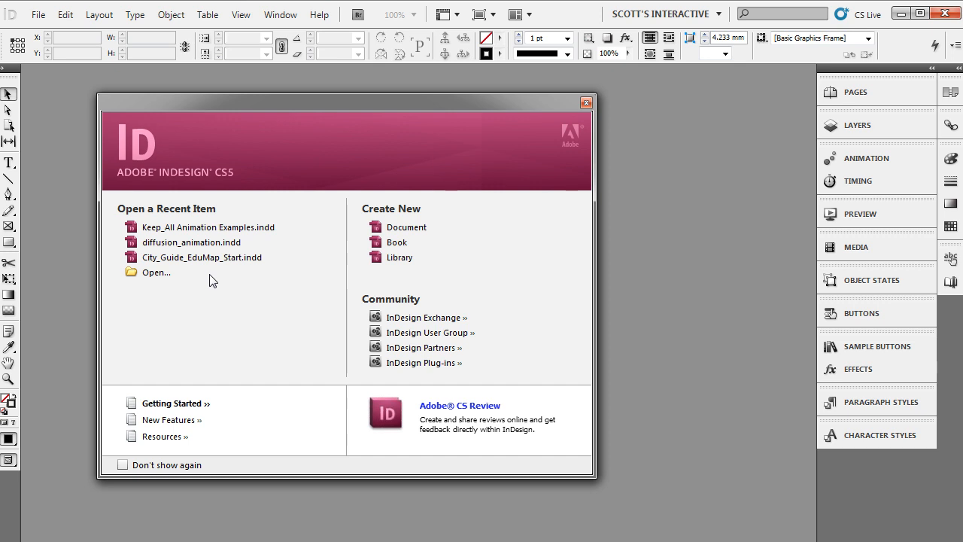
mouse_move(235, 148)
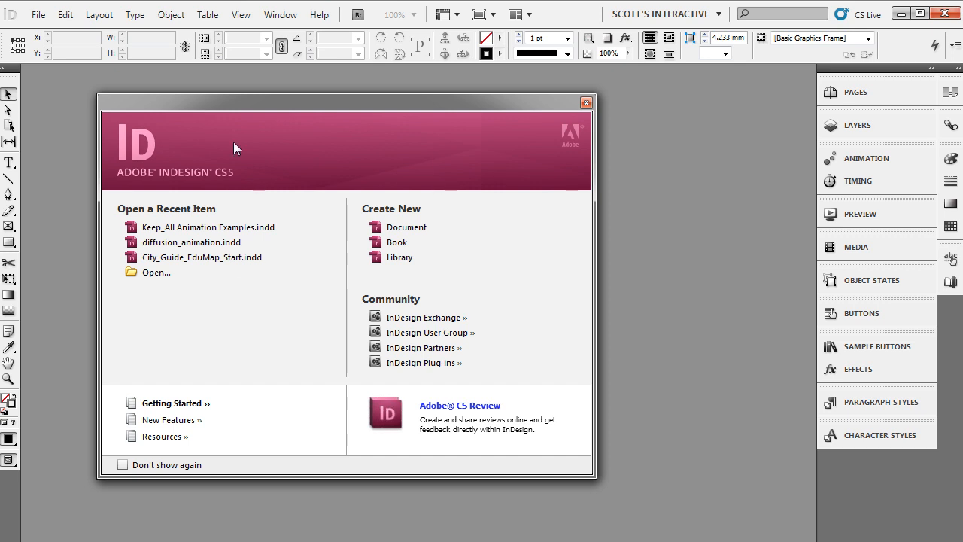
mouse_move(412, 231)
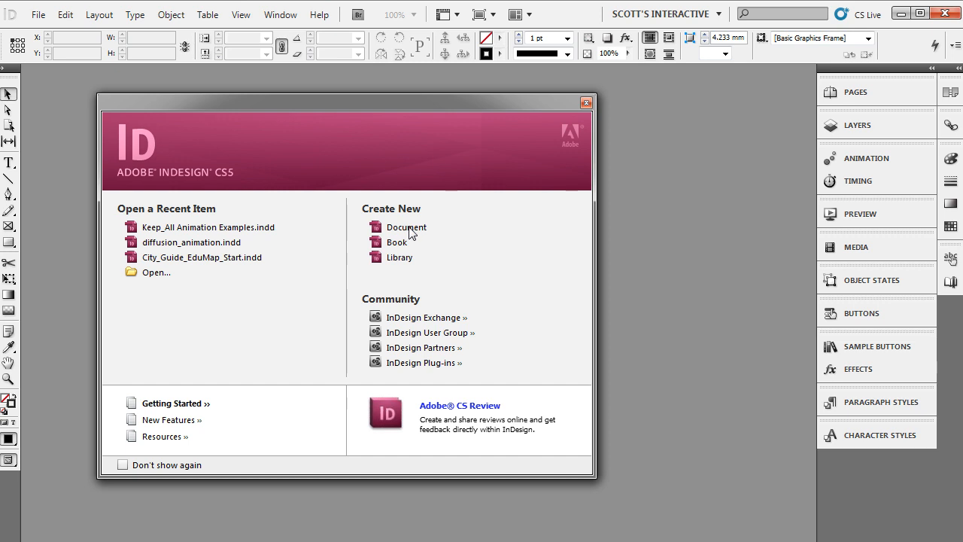
- Create a new document with a 640 x 480 page size
click(406, 226)
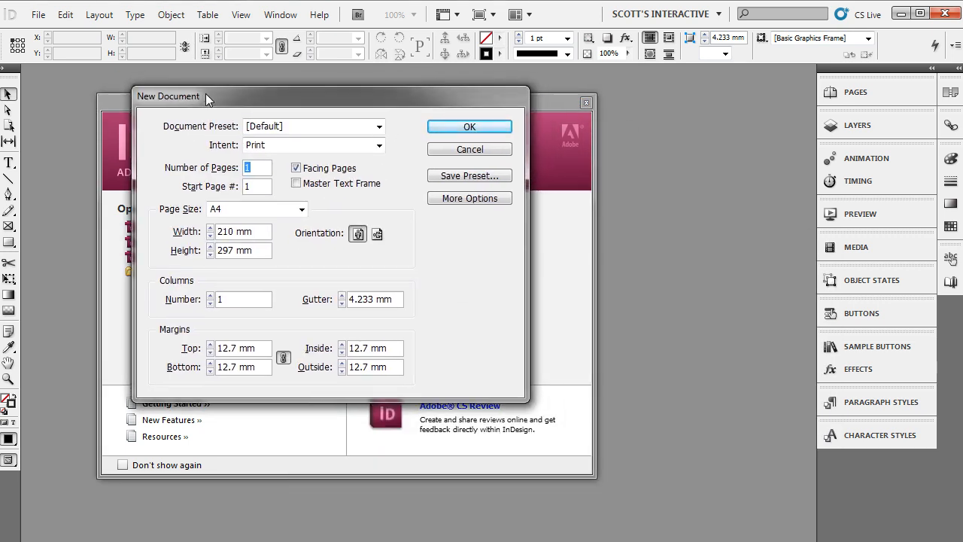
click(301, 210)
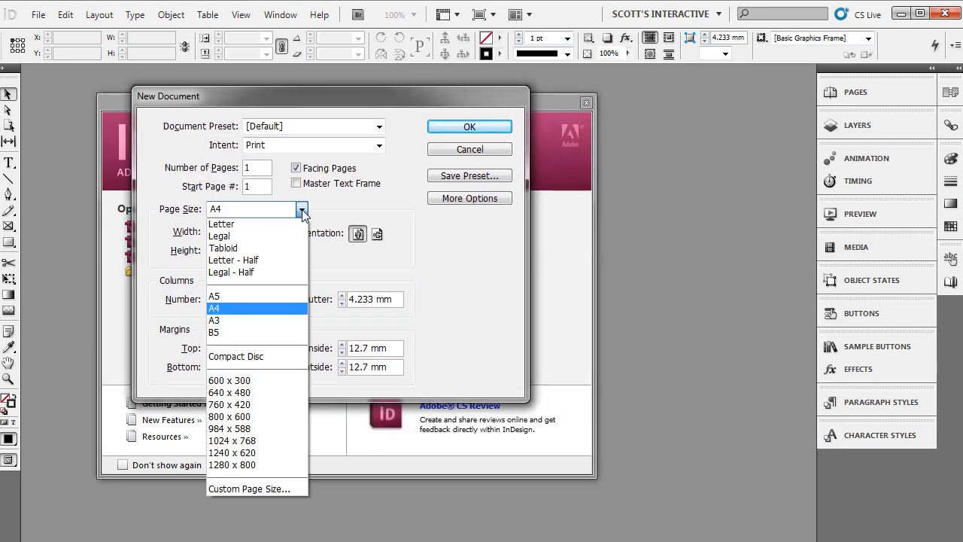
mouse_move(242, 391)
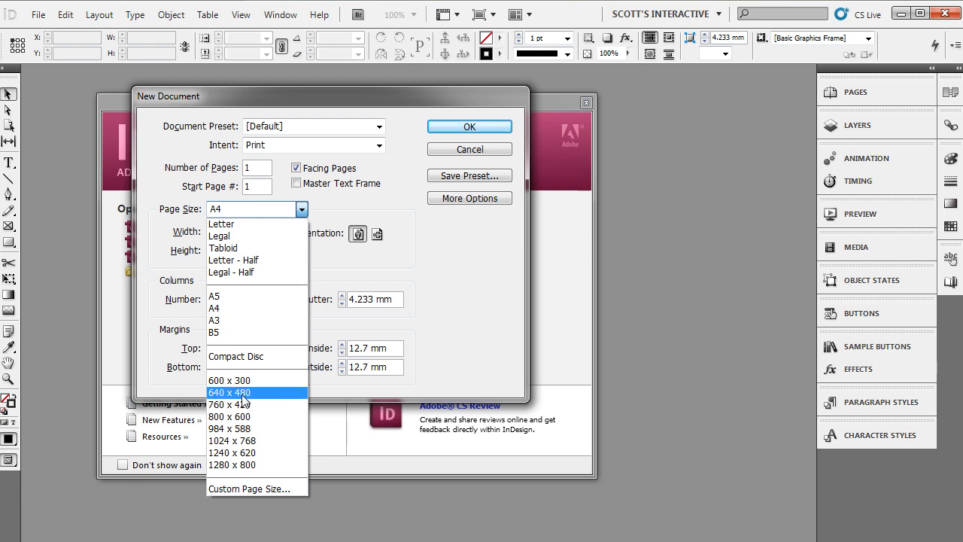
click(229, 392)
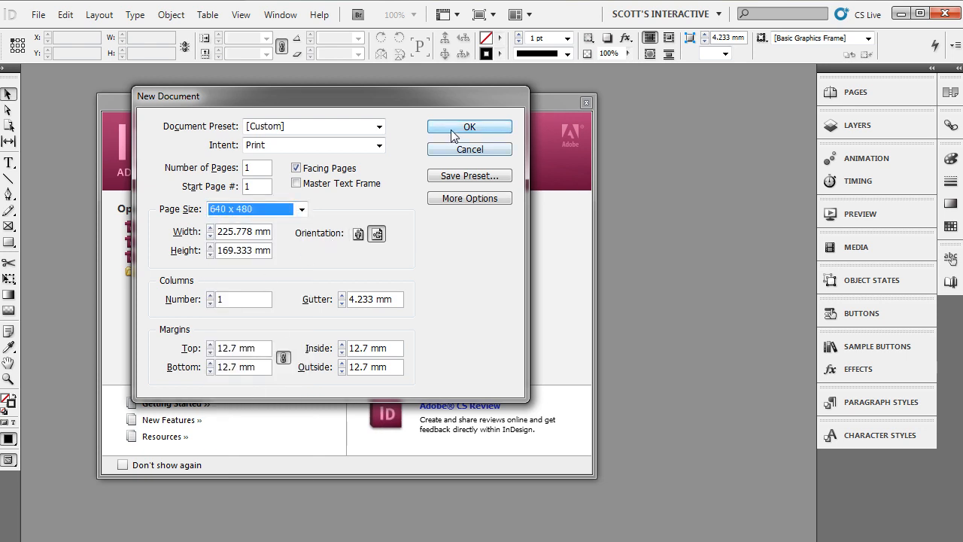
click(470, 126)
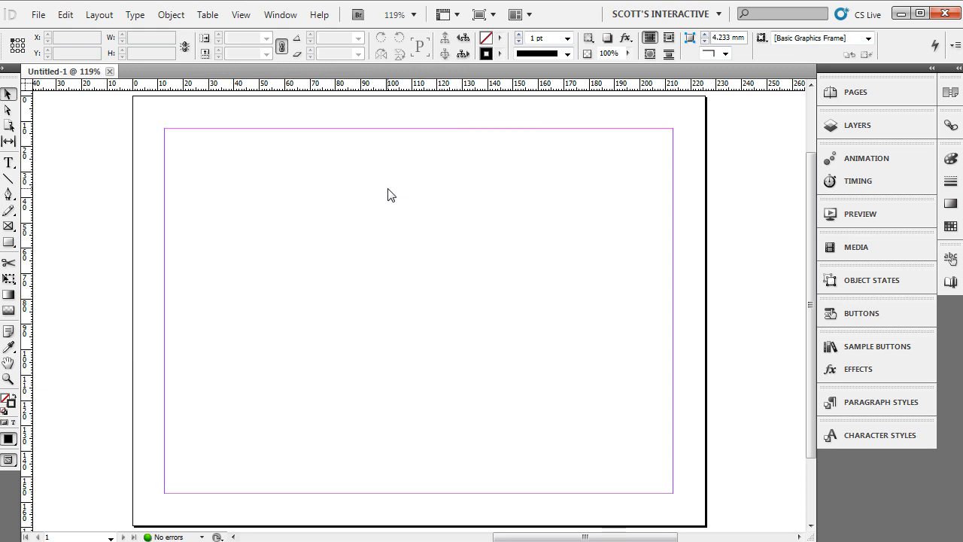
mouse_move(404, 162)
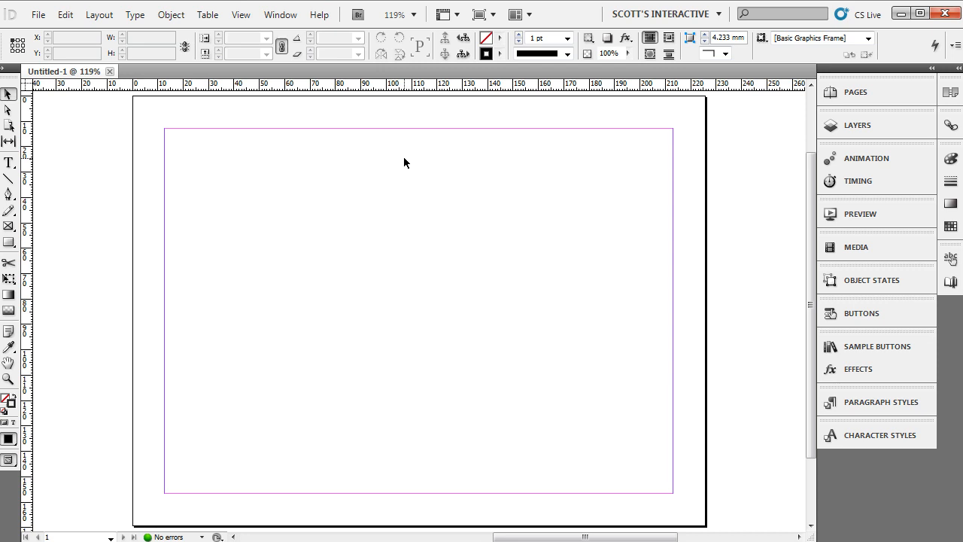
mouse_move(280, 223)
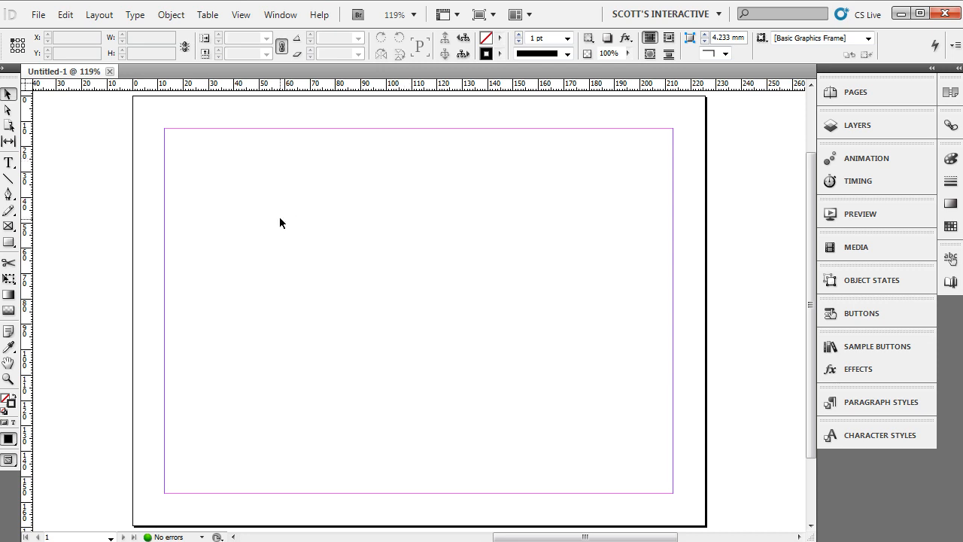
mouse_move(9, 226)
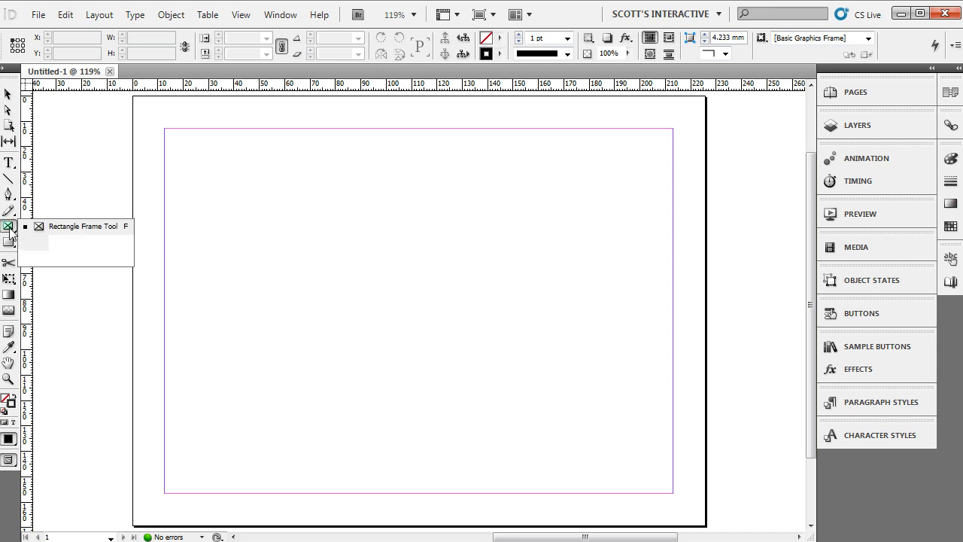
mouse_move(33, 248)
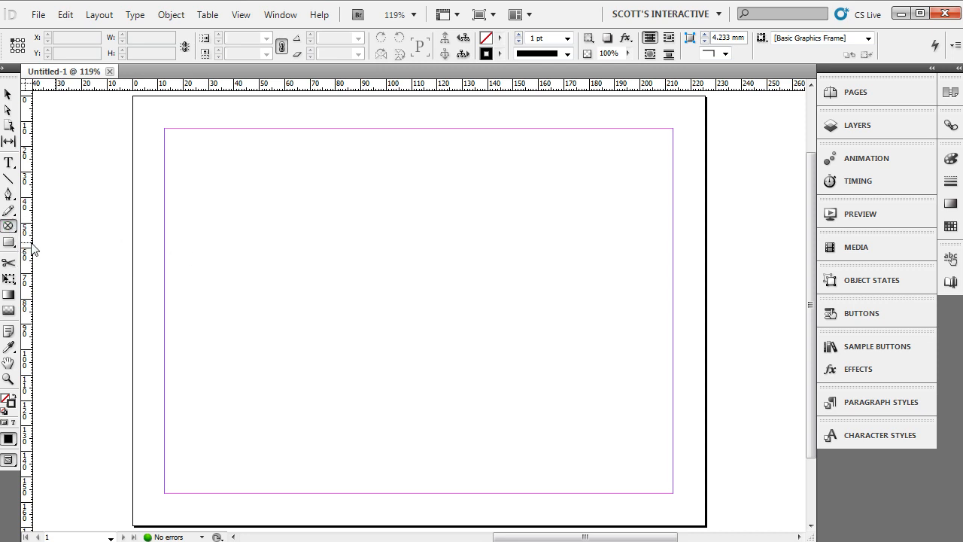
mouse_move(9, 227)
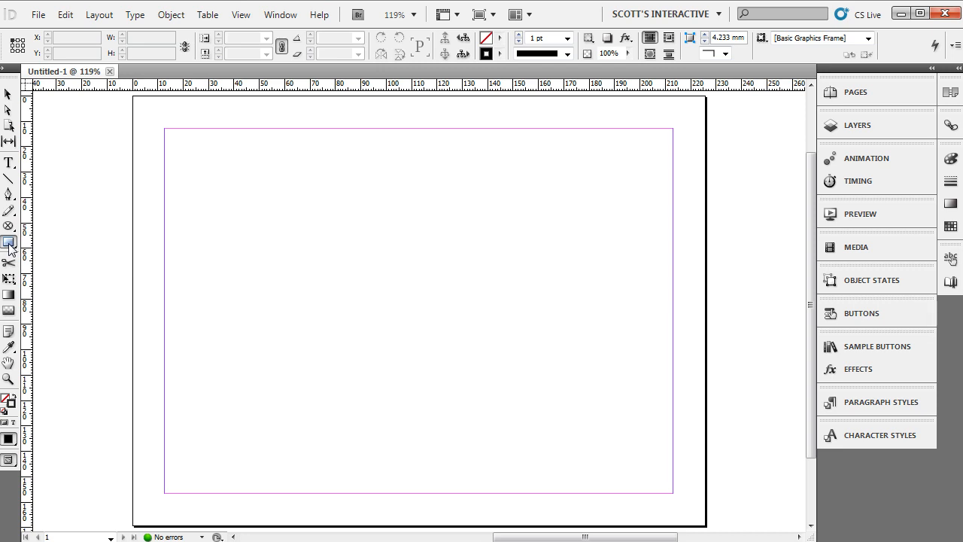
- Reveal the Rectangle Tool flyout listing the other basic shape tools
click(9, 241)
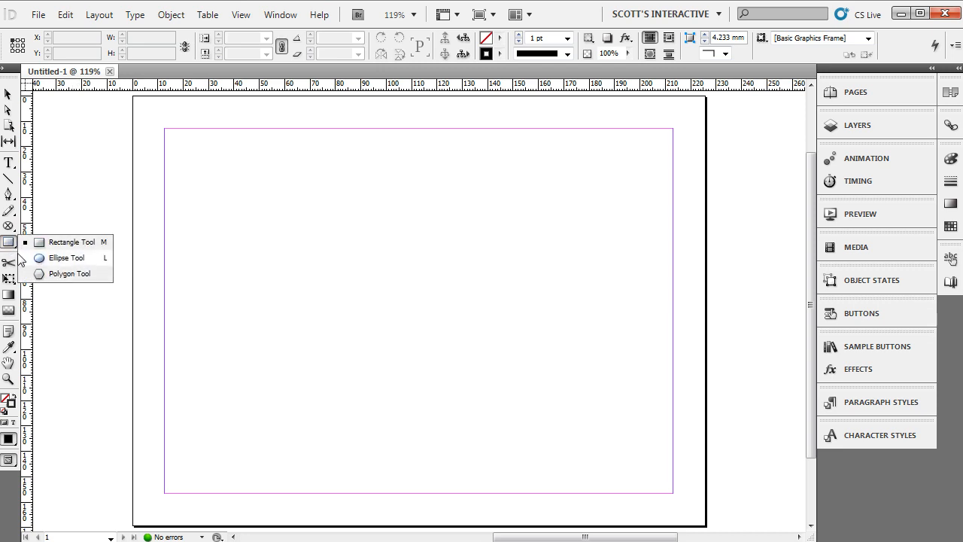
- Draw a circle with the Ellipse Tool and fill it with Black
drag(232, 169, 264, 233)
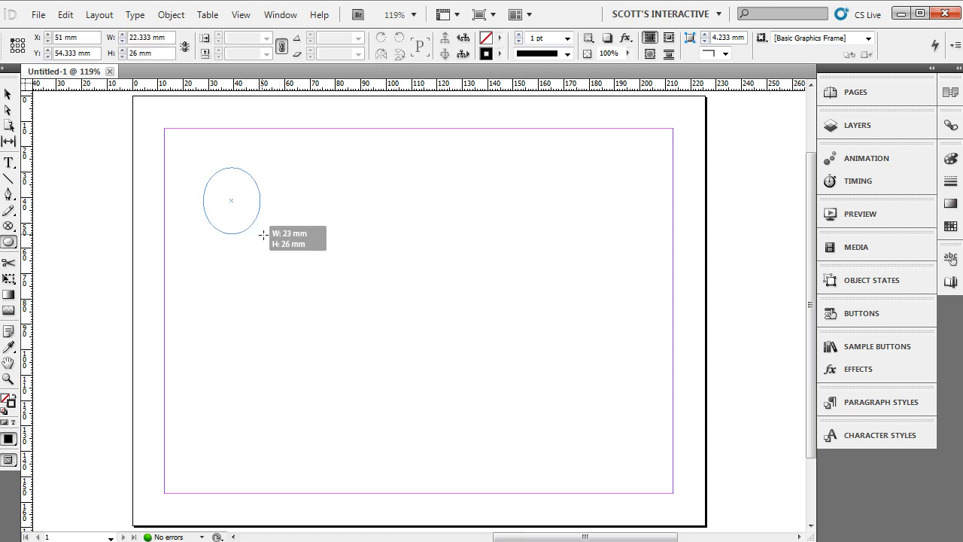
drag(263, 234, 262, 220)
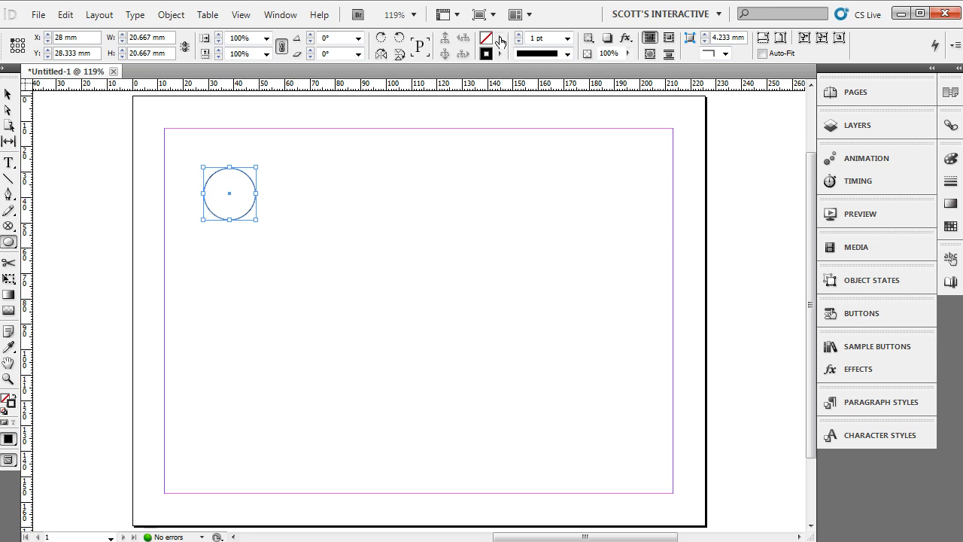
click(499, 39)
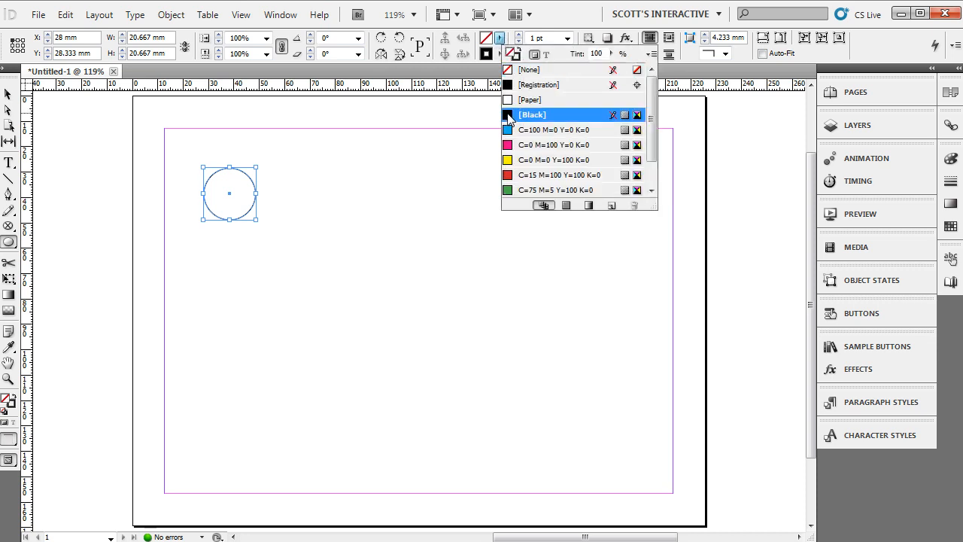
click(533, 114)
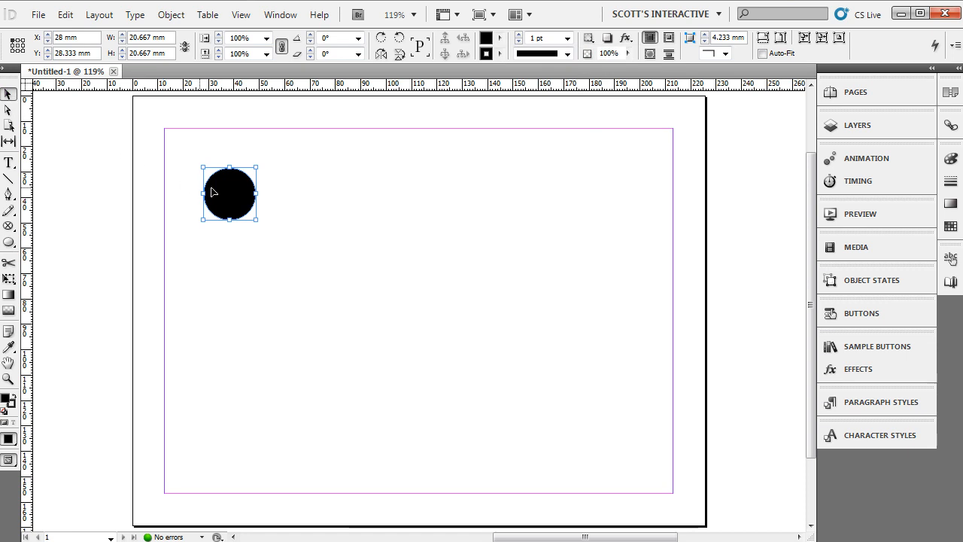
- Move the black circle down near the lower-left corner of the page
drag(228, 192, 226, 419)
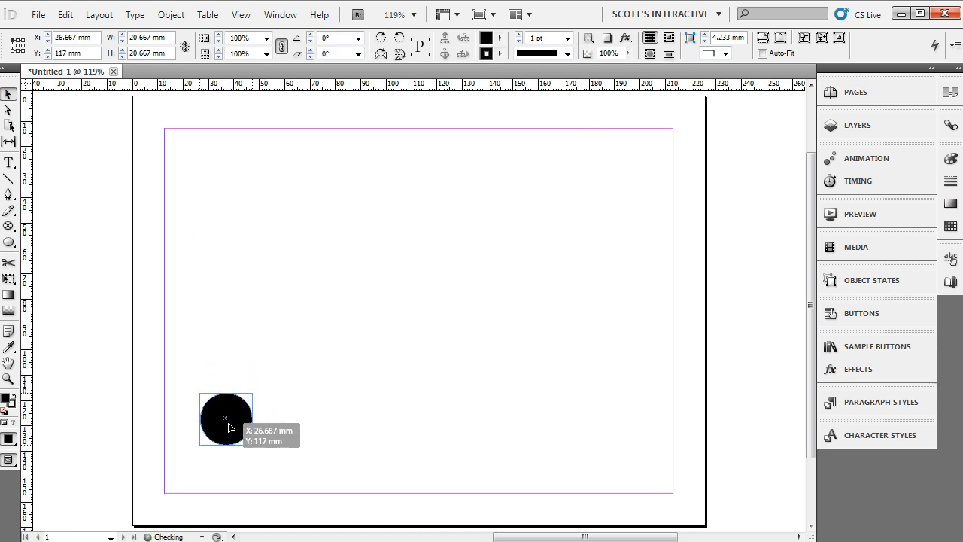
drag(226, 419, 214, 403)
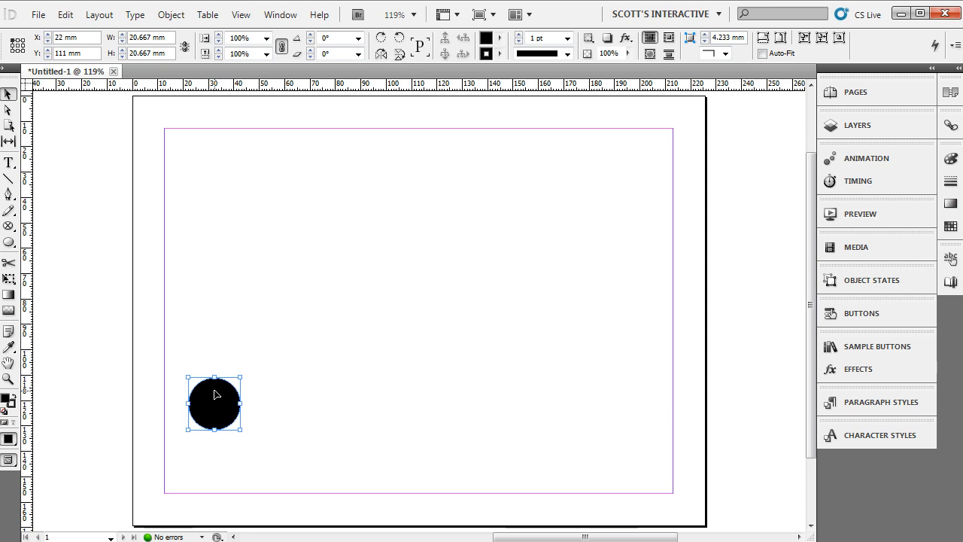
mouse_move(27, 225)
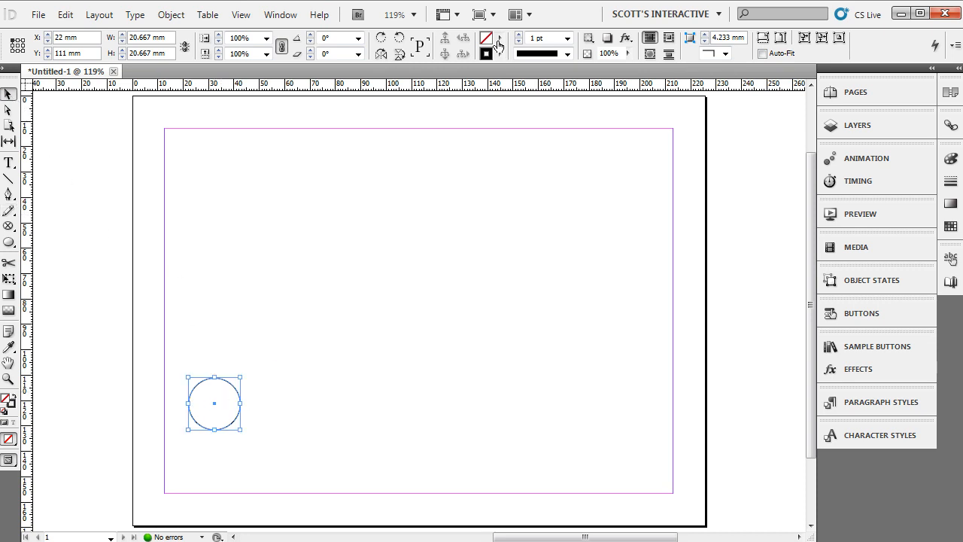
click(486, 39)
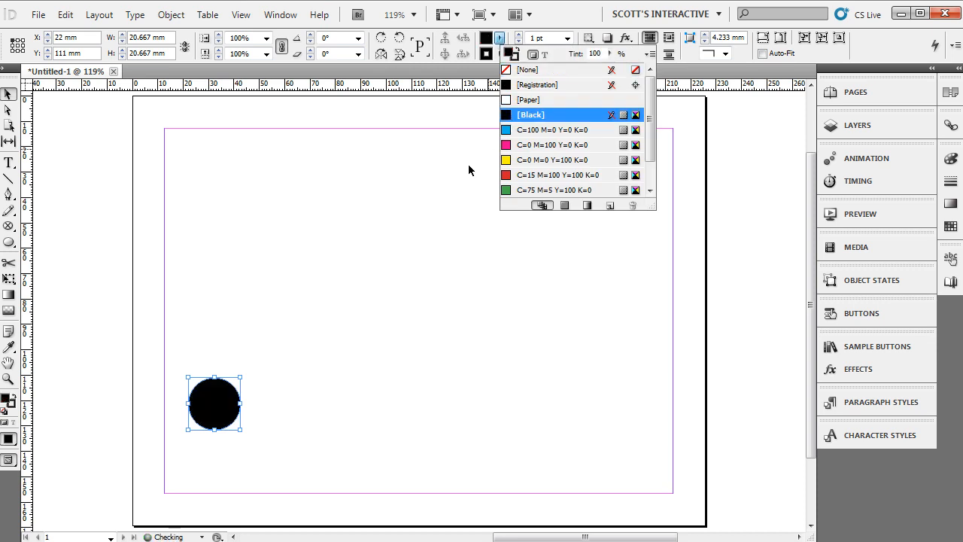
click(223, 340)
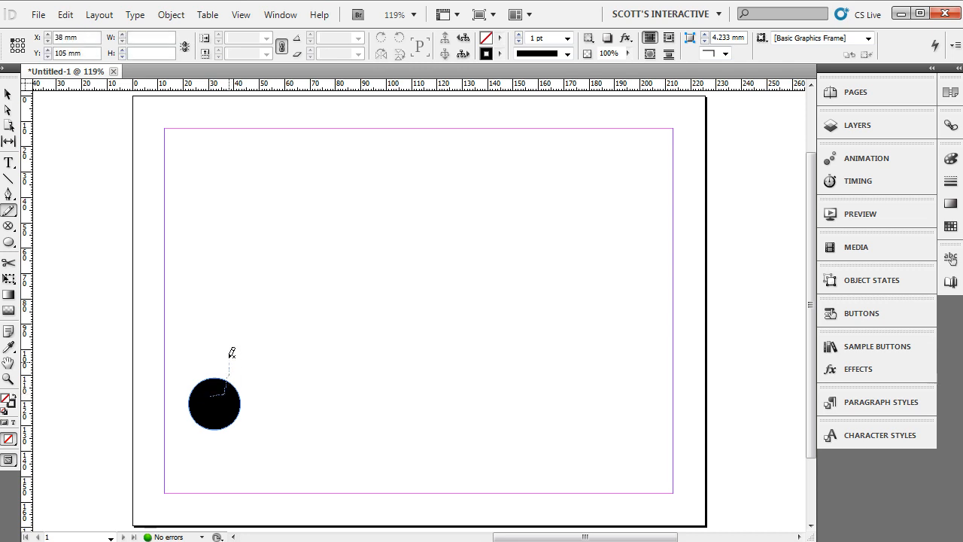
- Draw a winding freehand Pencil path starting at the circle and select it
drag(232, 352, 324, 233)
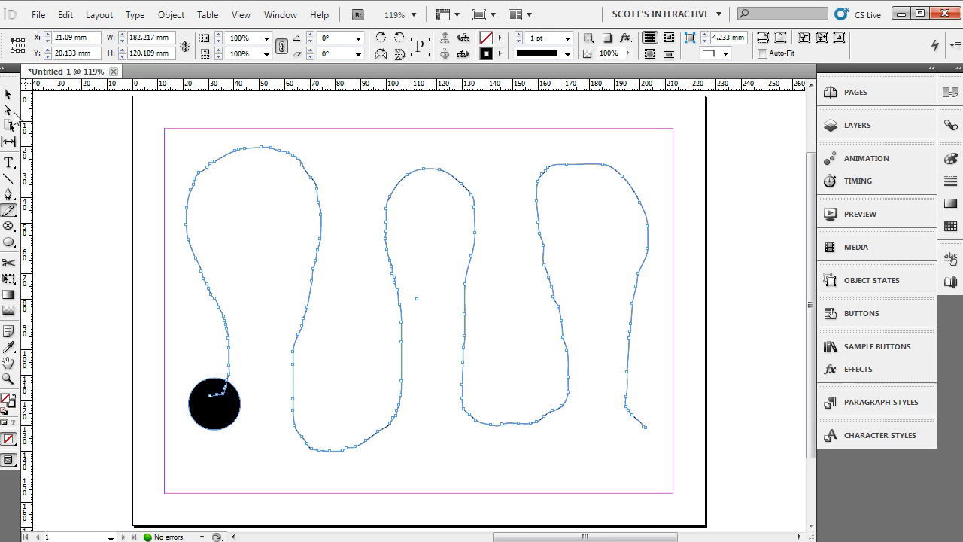
click(9, 96)
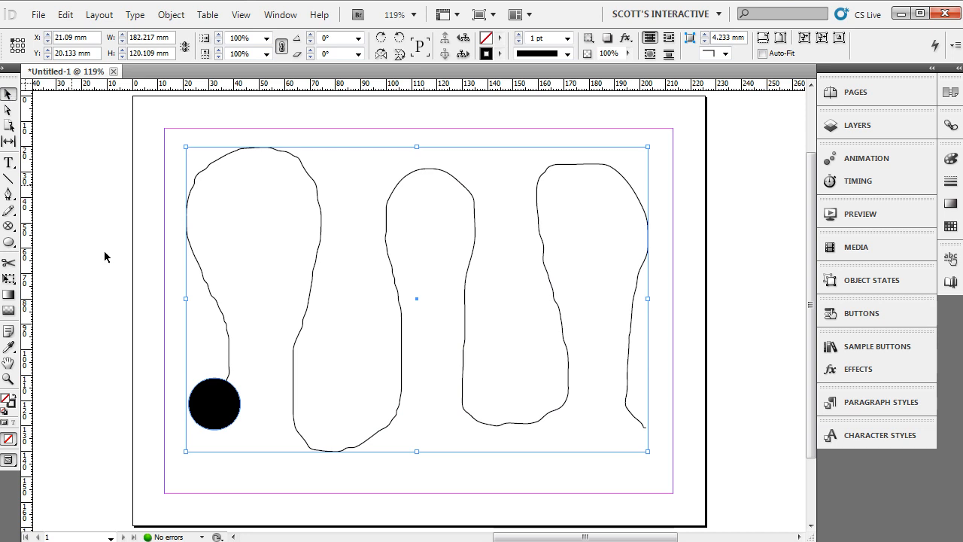
- Marquee-select the drawn objects and switch to the Essentials workspace
drag(158, 323, 268, 452)
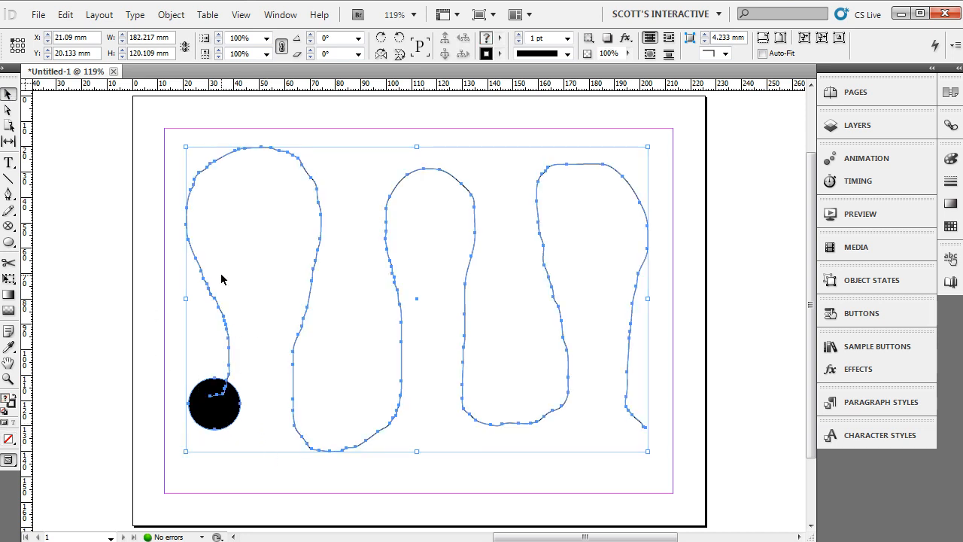
mouse_move(181, 397)
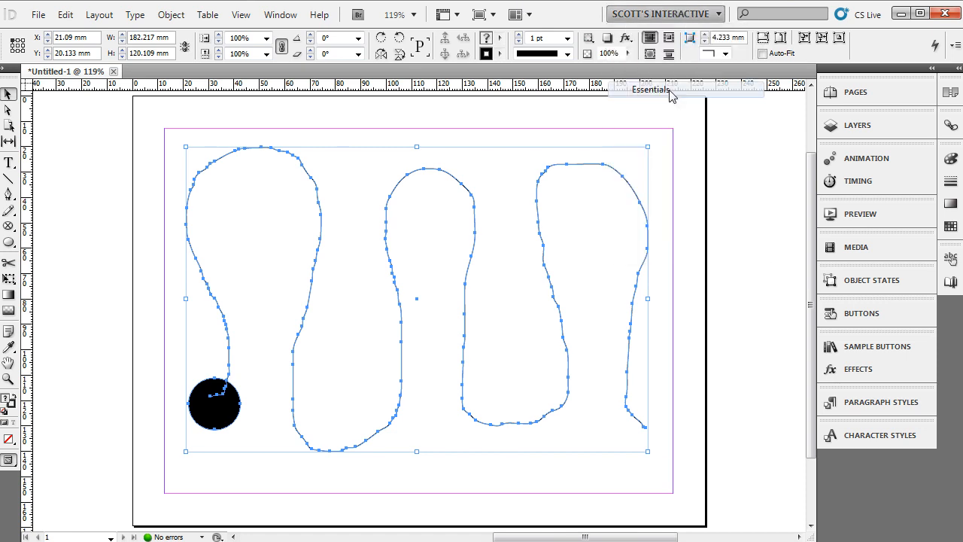
click(686, 14)
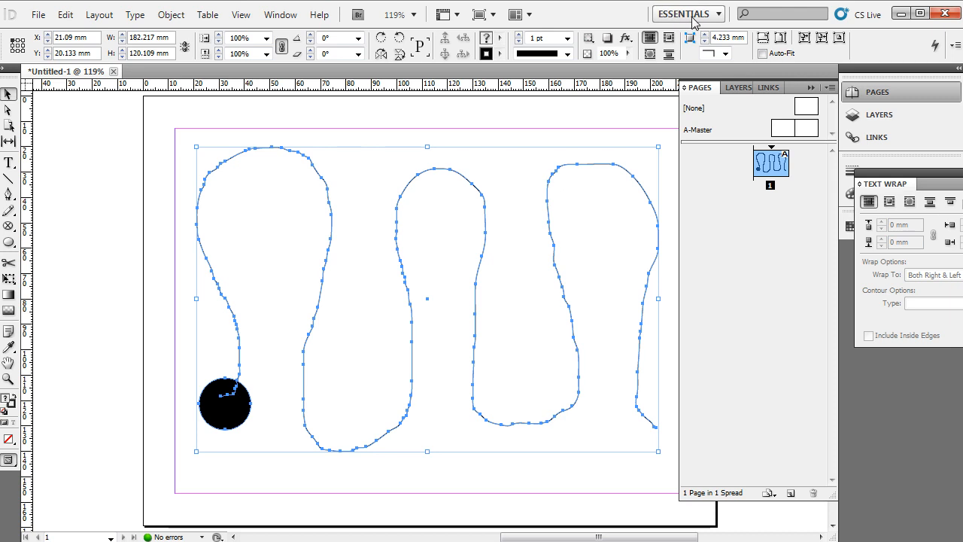
click(686, 13)
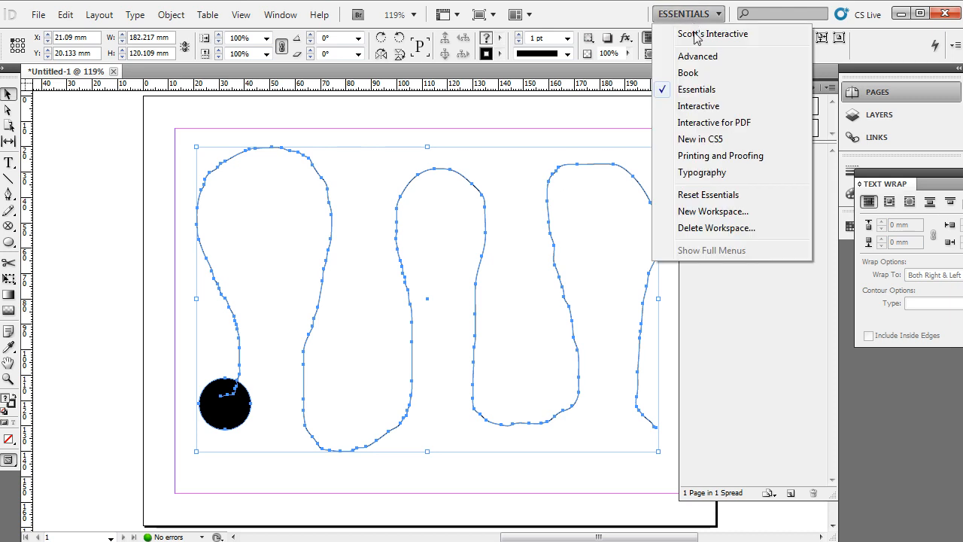
mouse_move(698, 89)
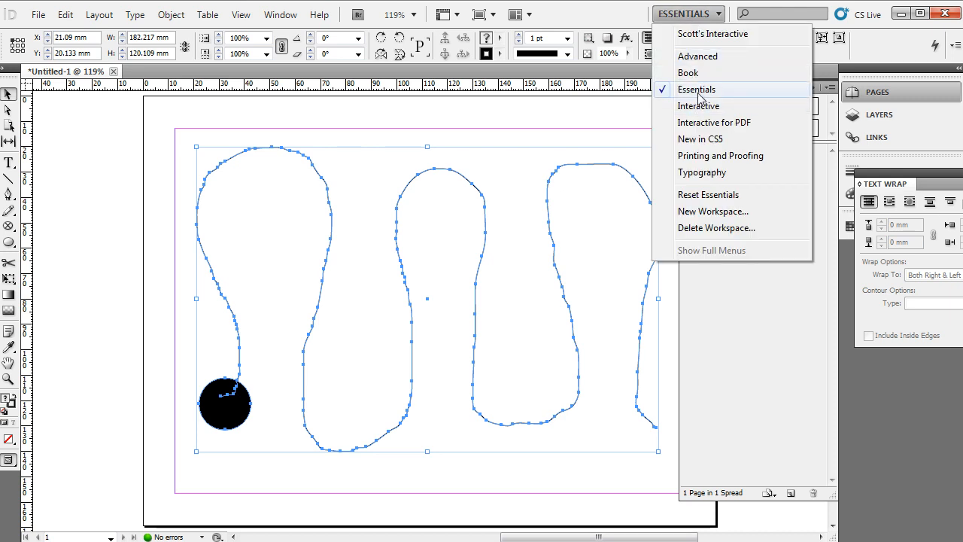
- Bring up the Animation panel and its menu to convert the selection to a motion path
click(698, 105)
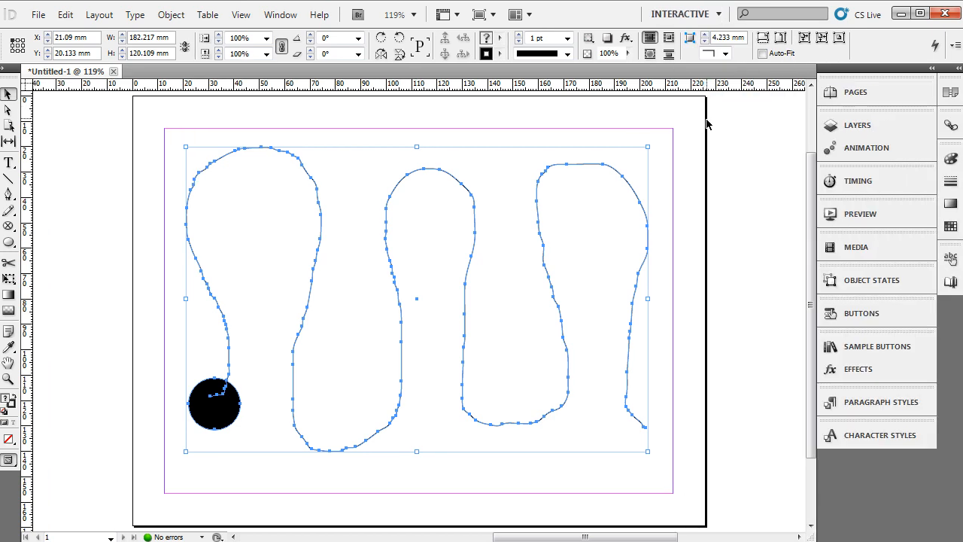
mouse_move(856, 247)
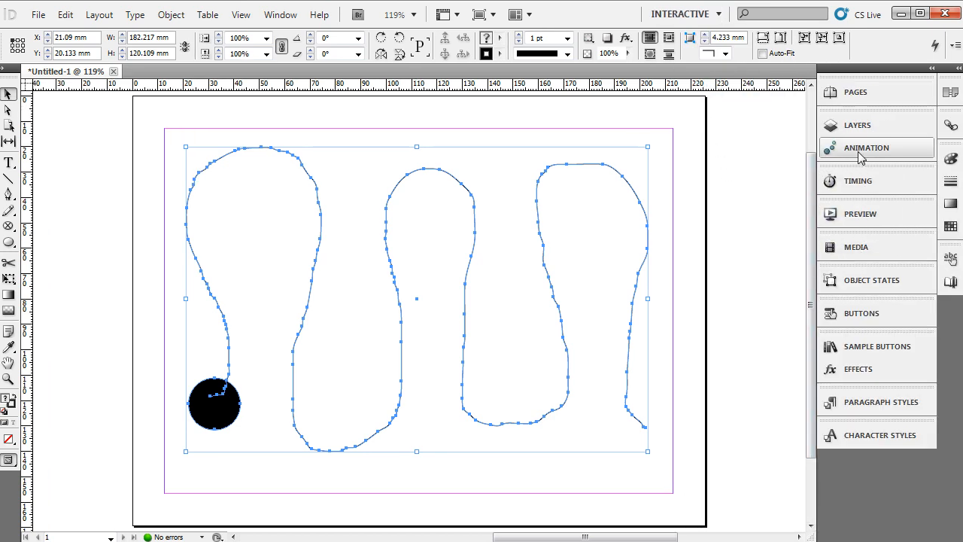
click(867, 147)
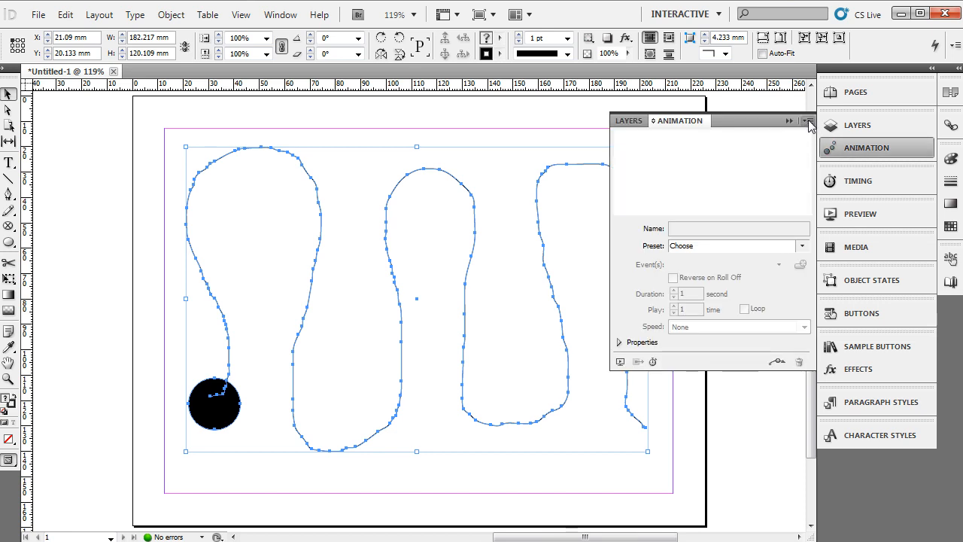
click(810, 121)
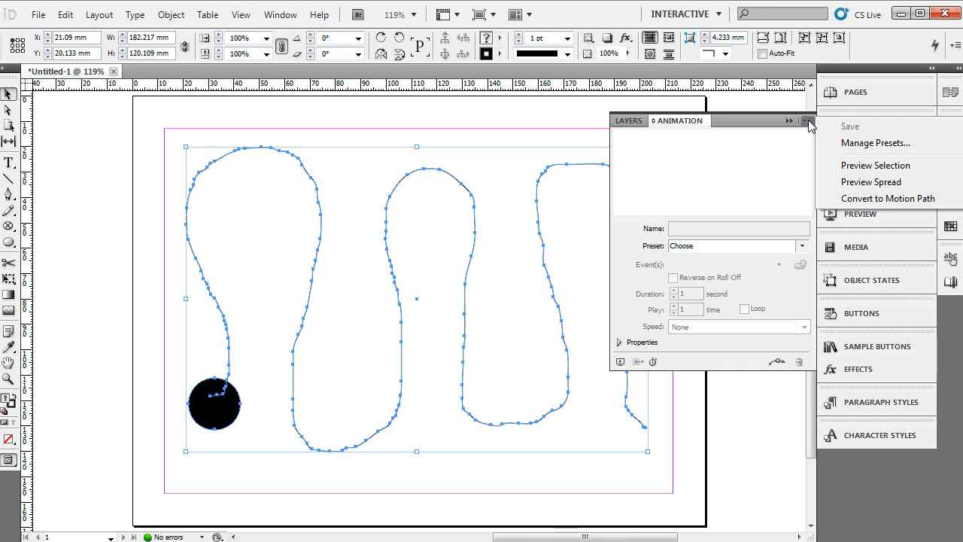
mouse_move(876, 164)
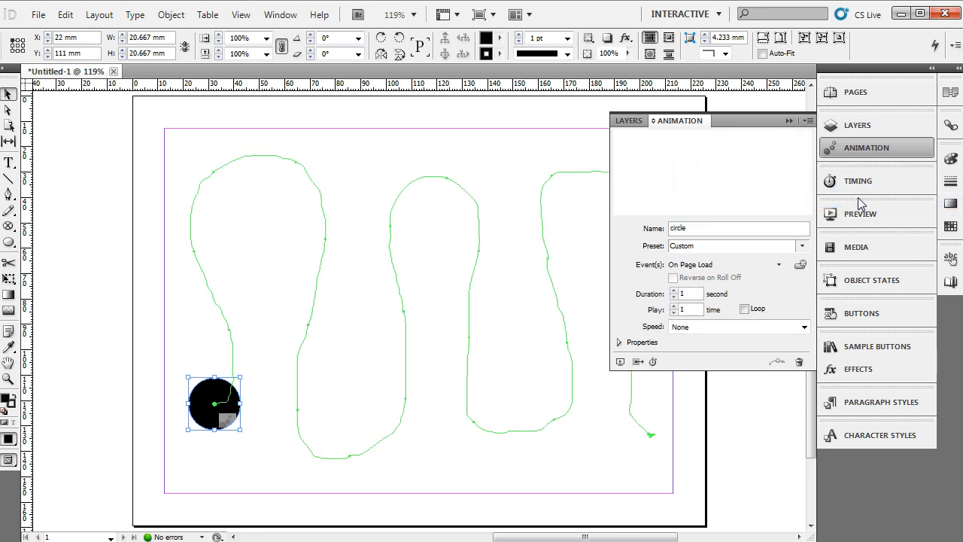
mouse_move(782, 301)
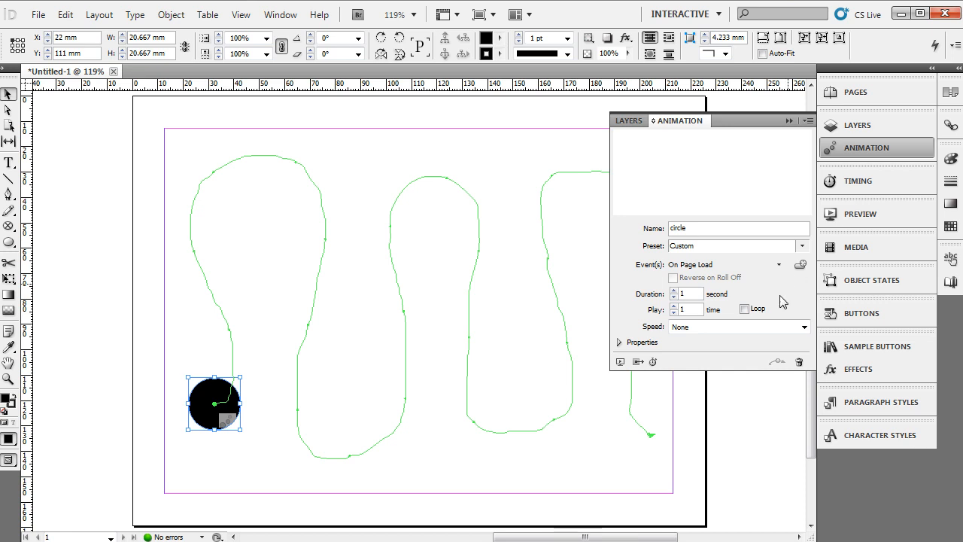
mouse_move(861, 214)
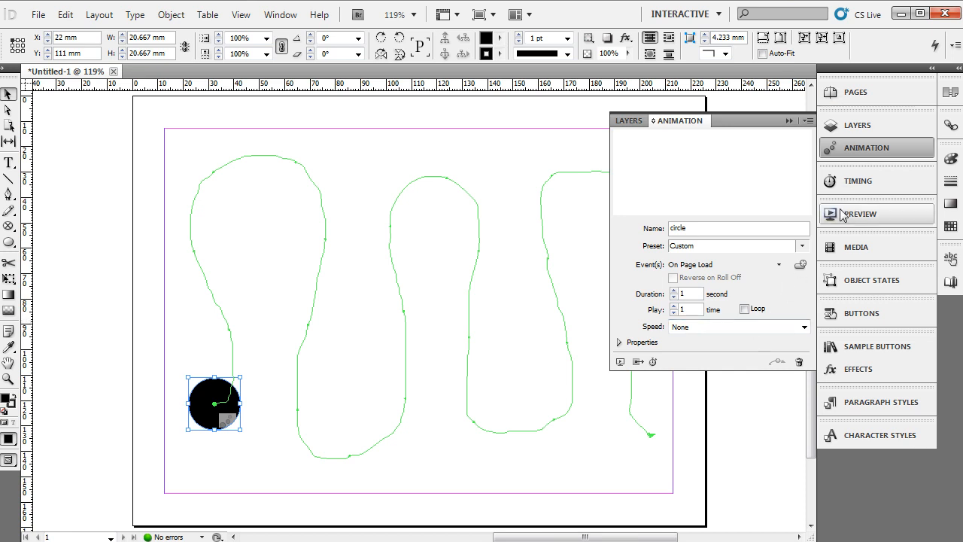
- Enlarge the Preview panel and play the circle's motion-path animation
click(868, 213)
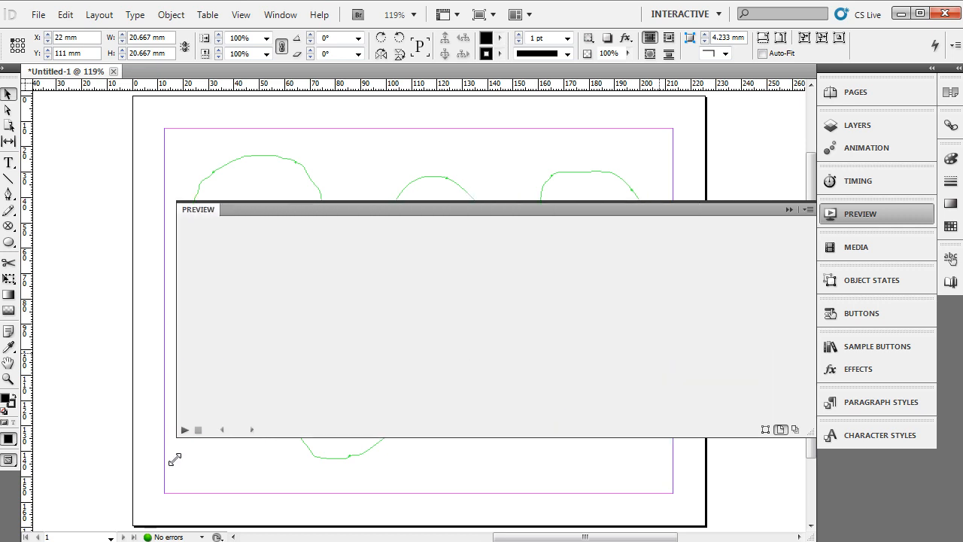
drag(199, 209, 163, 209)
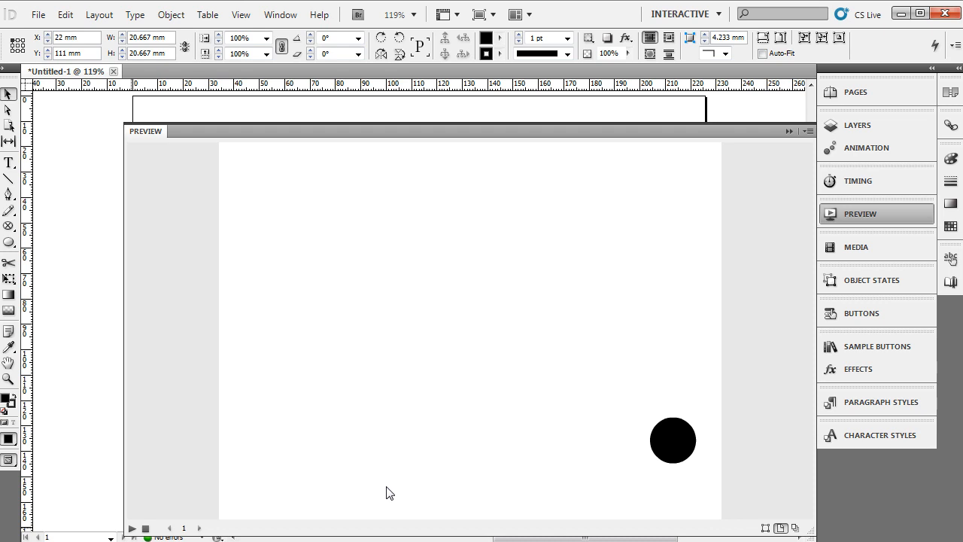
click(132, 529)
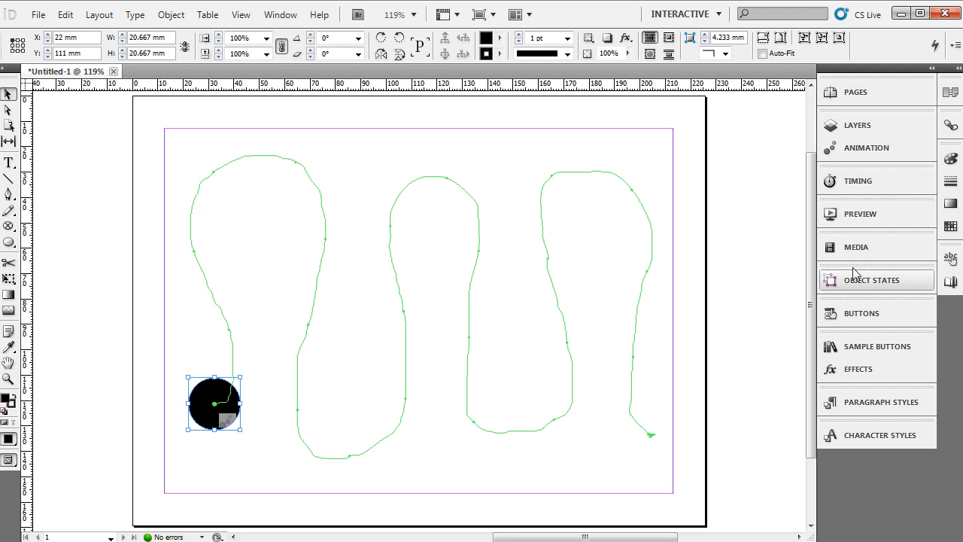
mouse_move(864, 346)
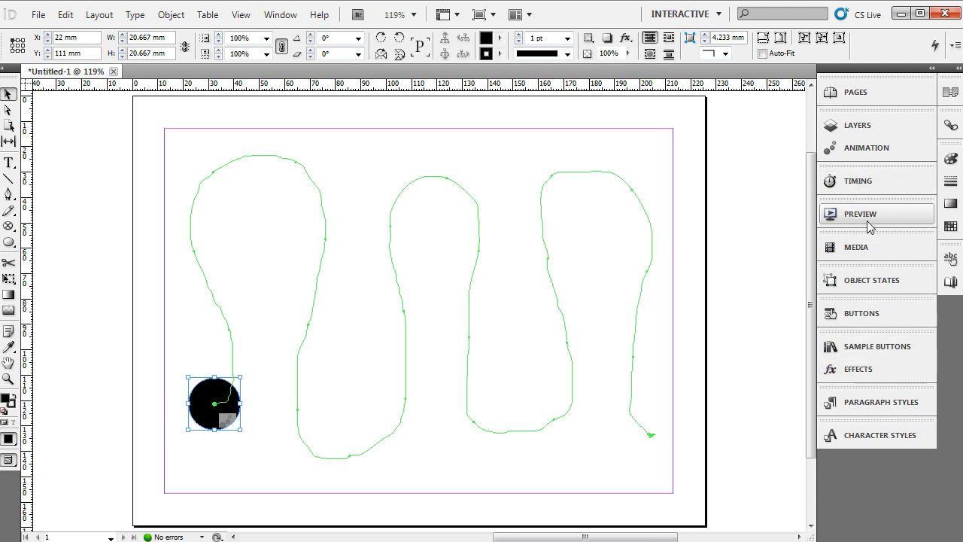
- Set the animation to 3 seconds, looping, with Ease In and Out speed
click(867, 147)
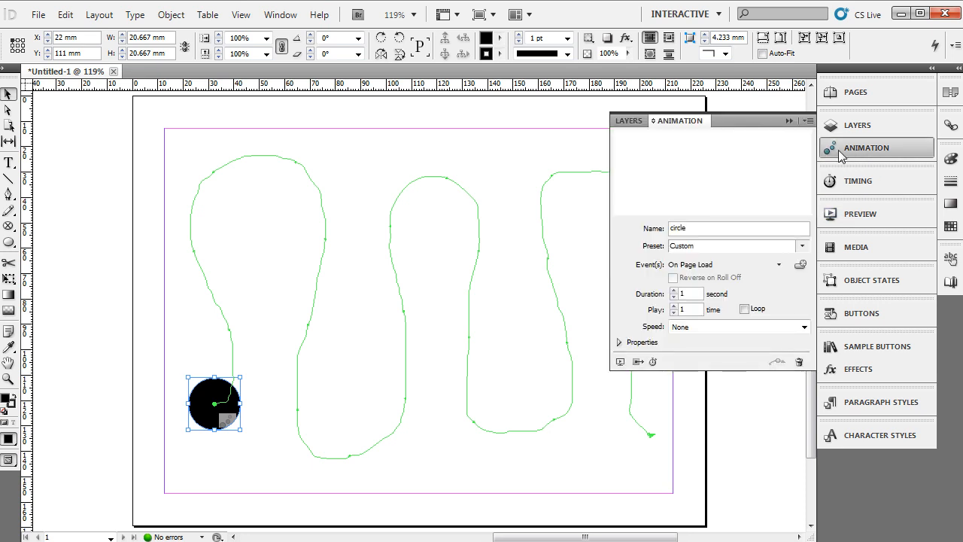
mouse_move(692, 307)
text(3)
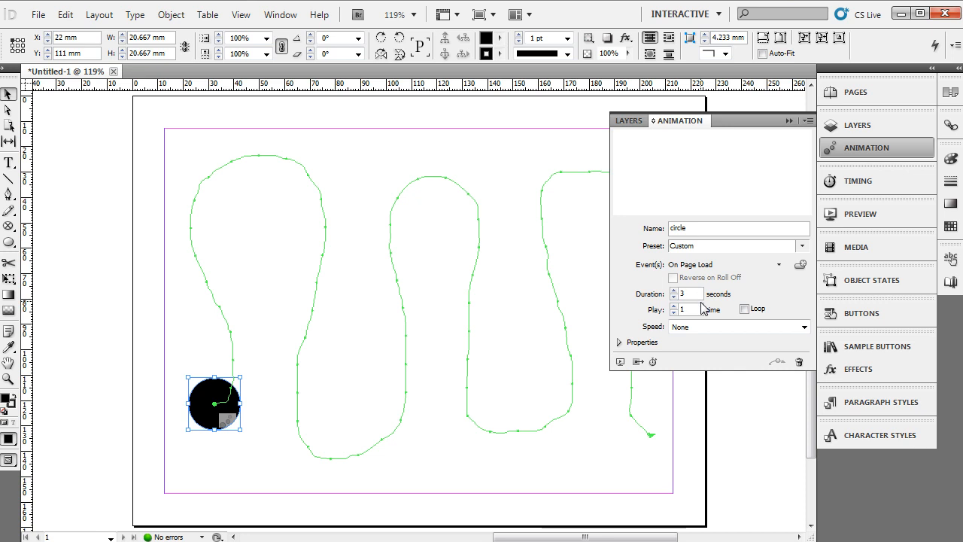
click(744, 309)
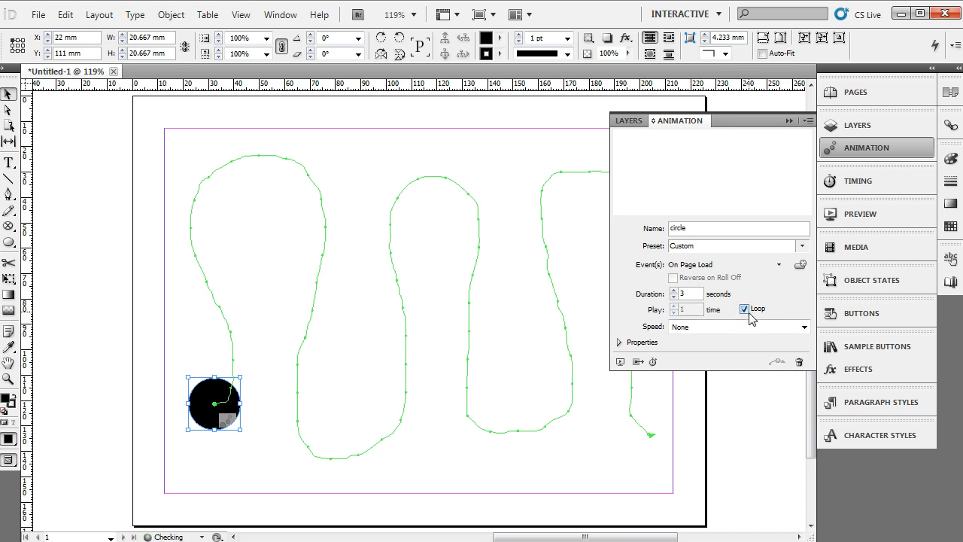
click(804, 326)
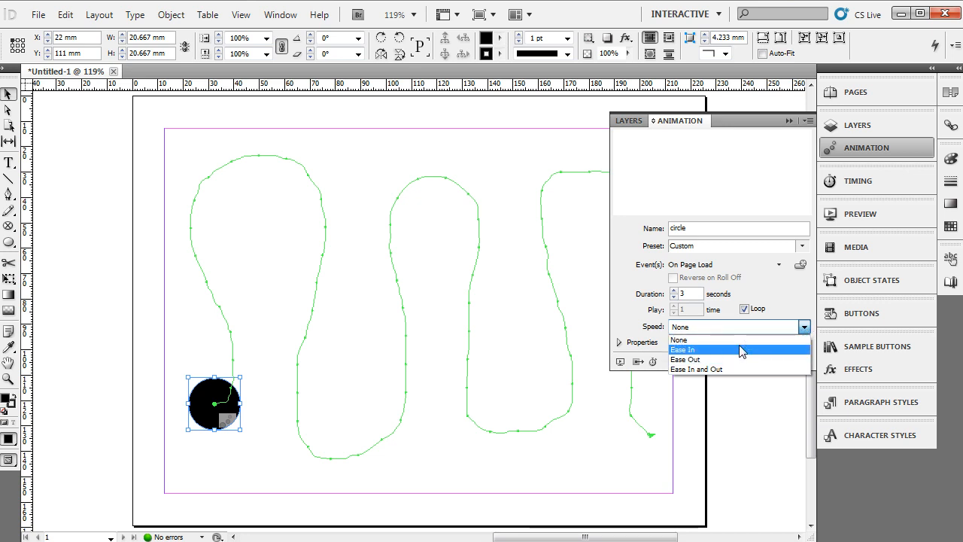
click(695, 369)
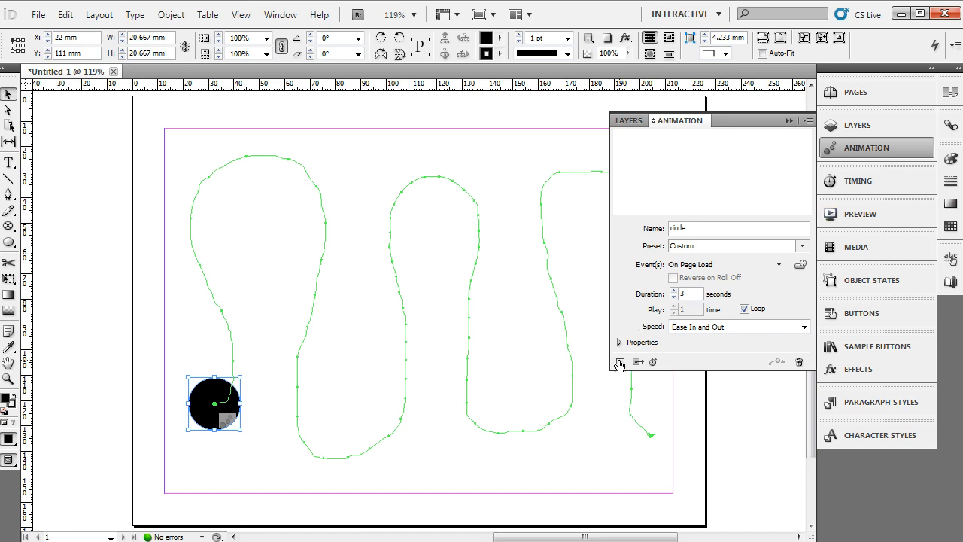
- Preview the looping eased animation, then close the Preview panel
click(861, 213)
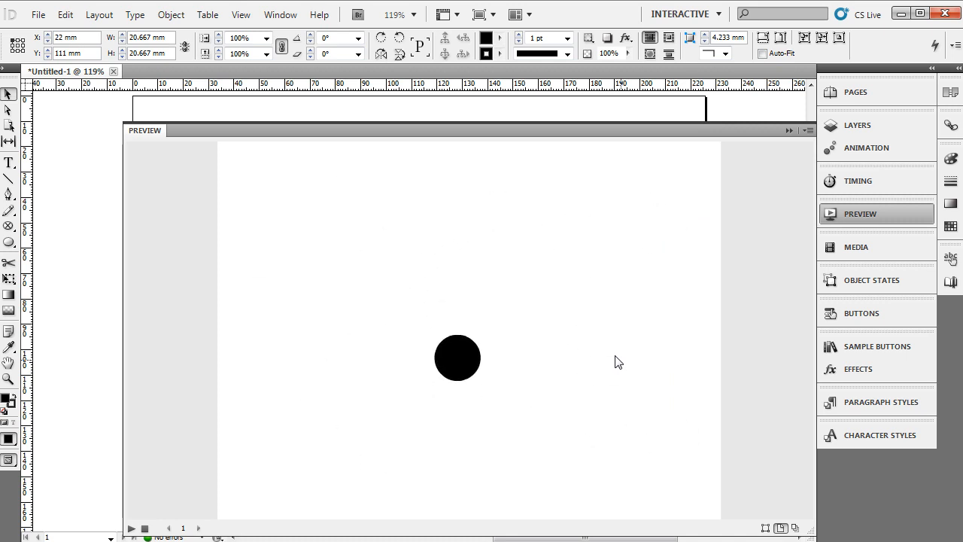
drag(458, 358, 657, 352)
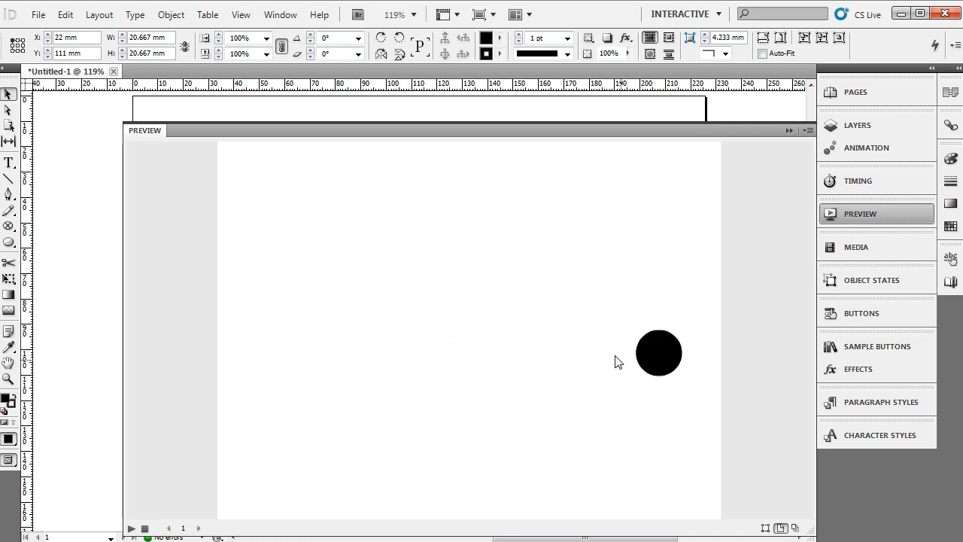
drag(659, 354, 519, 289)
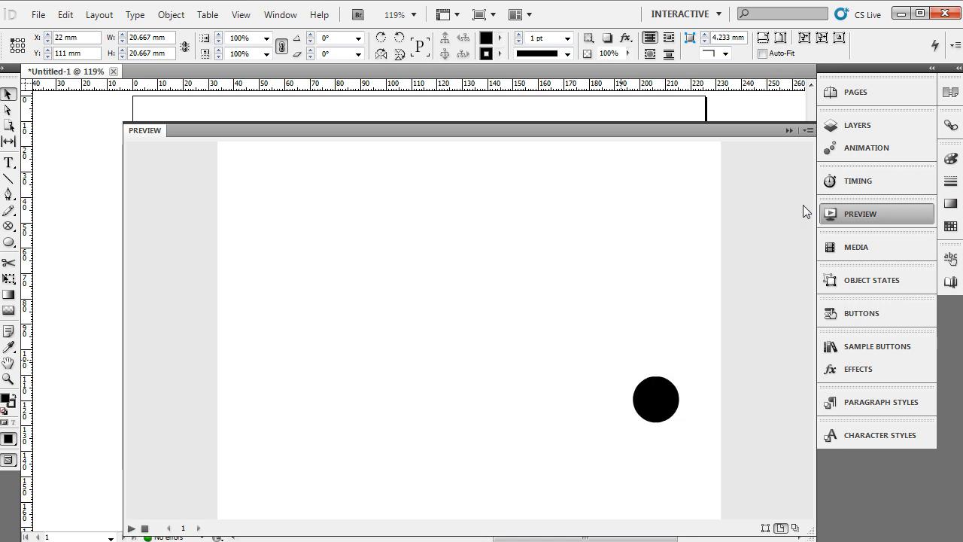
click(861, 214)
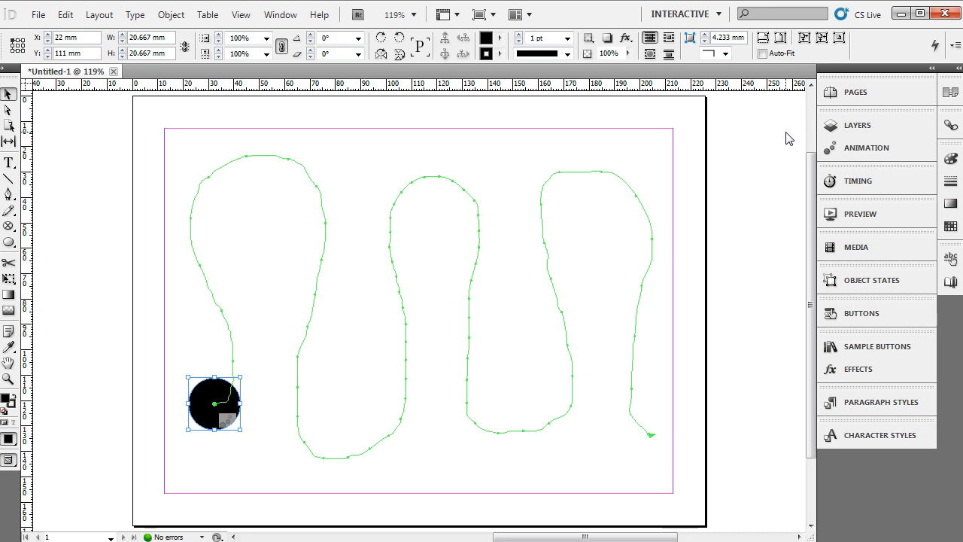
mouse_move(787, 137)
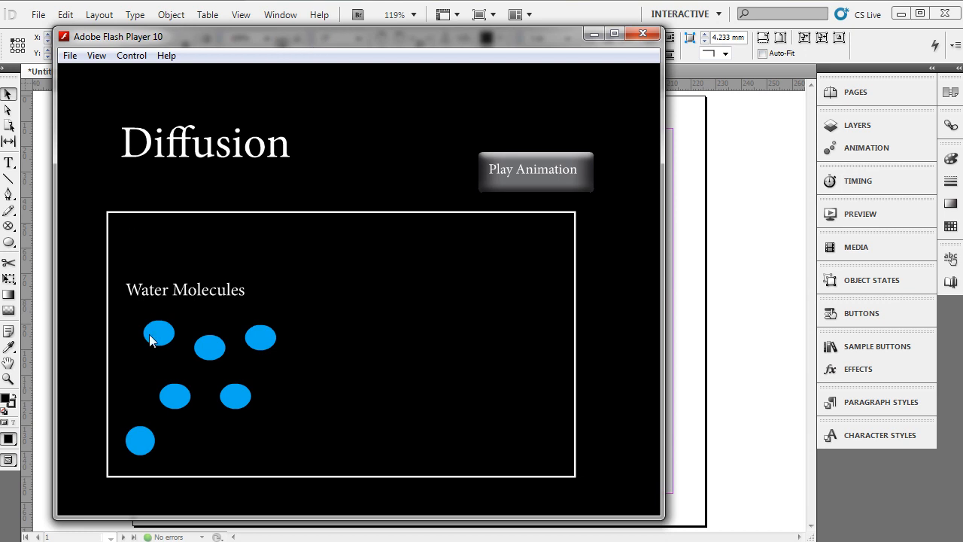
mouse_move(214, 149)
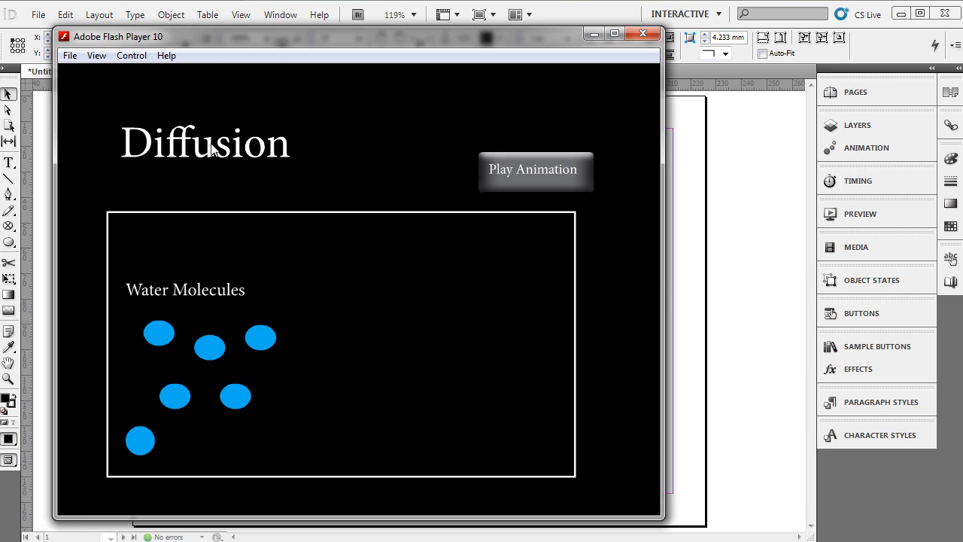
mouse_move(369, 348)
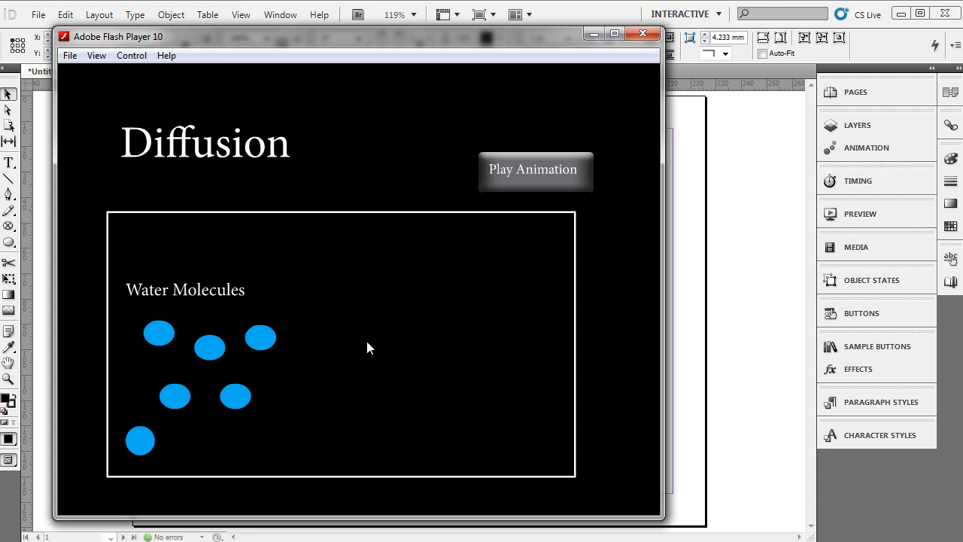
mouse_move(421, 226)
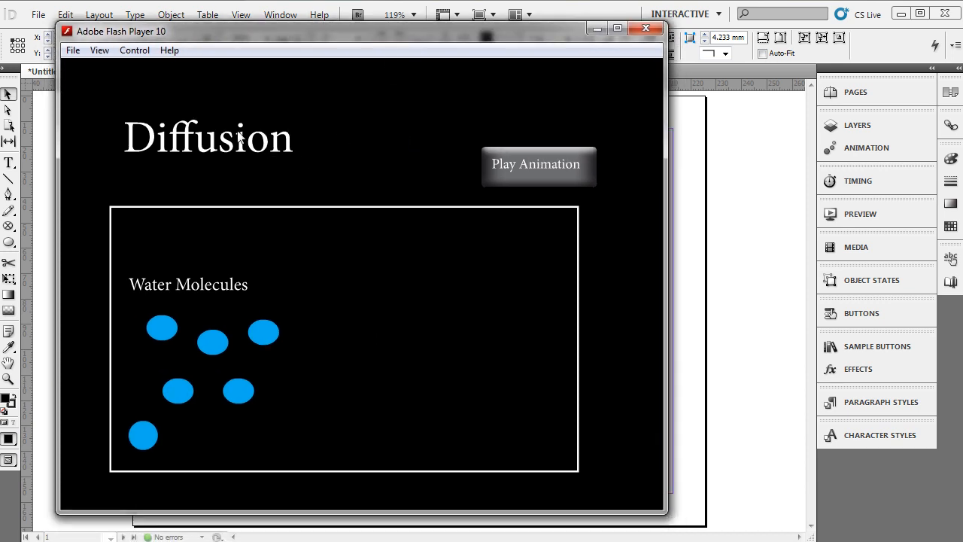
- Try the Diffusion example's definition pop-up and molecule animation, then close Flash Player
click(538, 164)
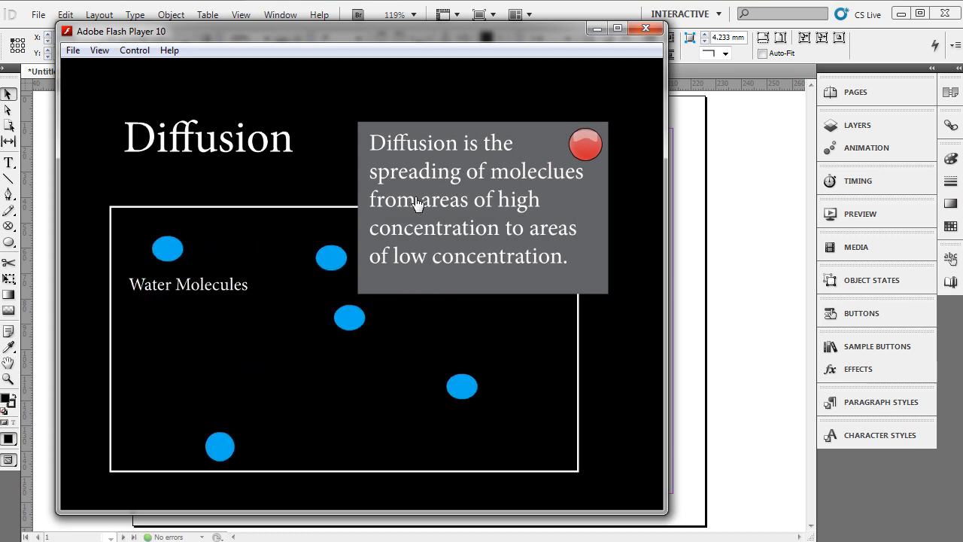
mouse_move(436, 187)
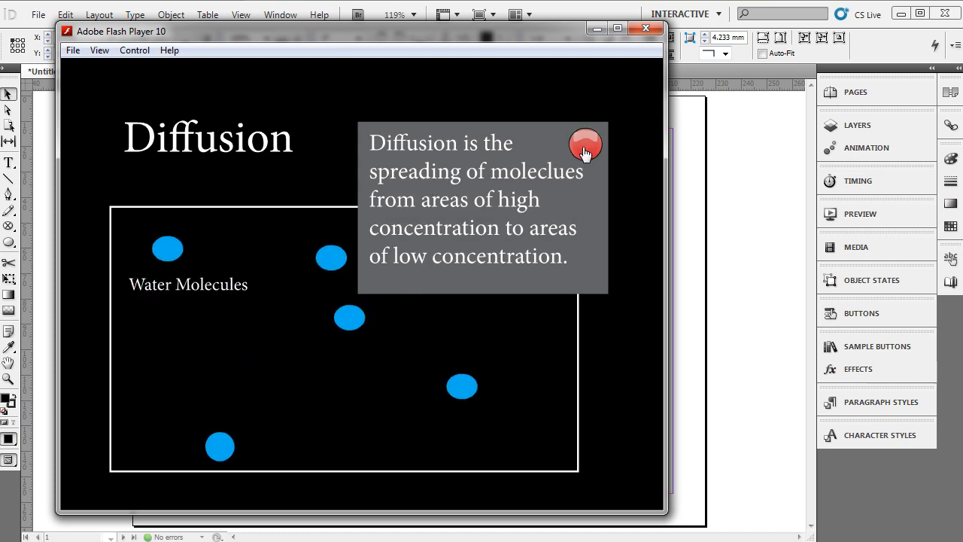
click(588, 145)
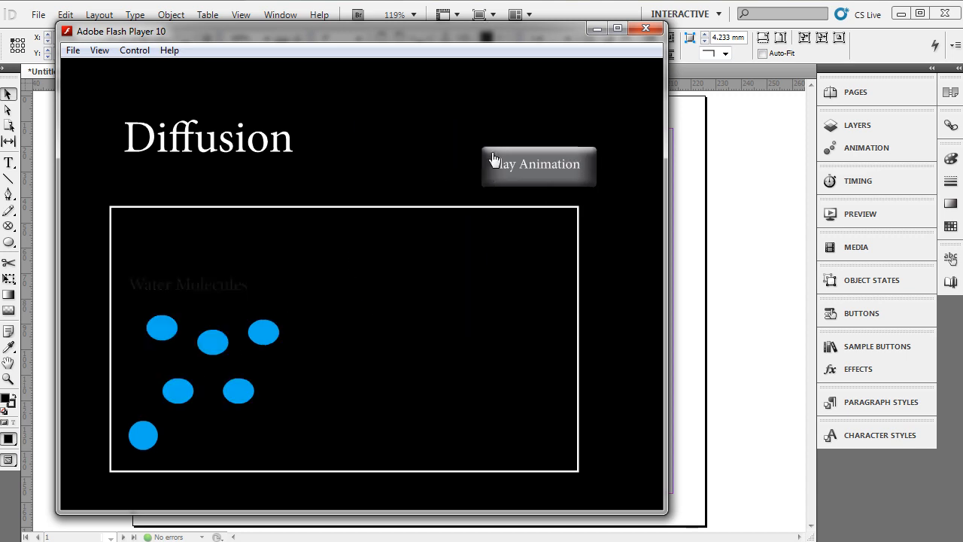
click(538, 164)
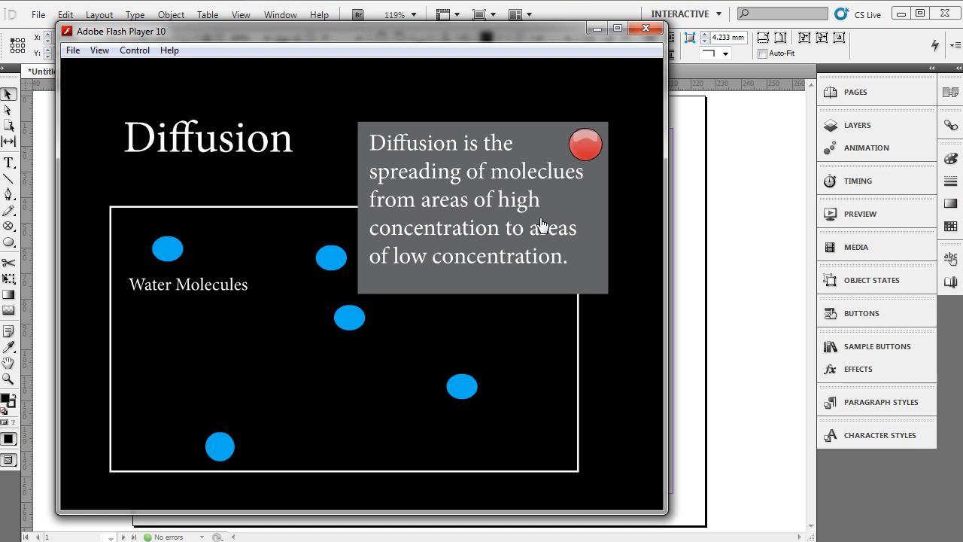
mouse_move(337, 250)
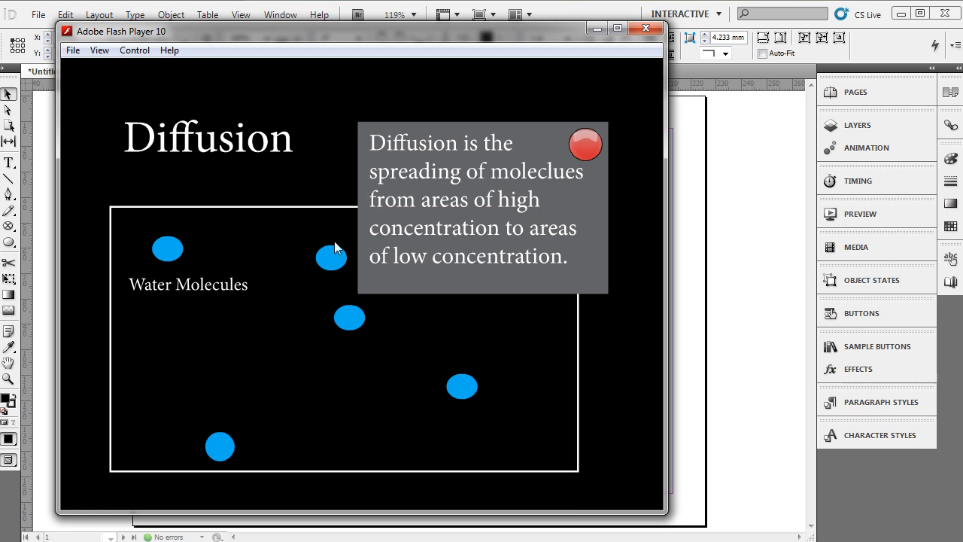
mouse_move(218, 394)
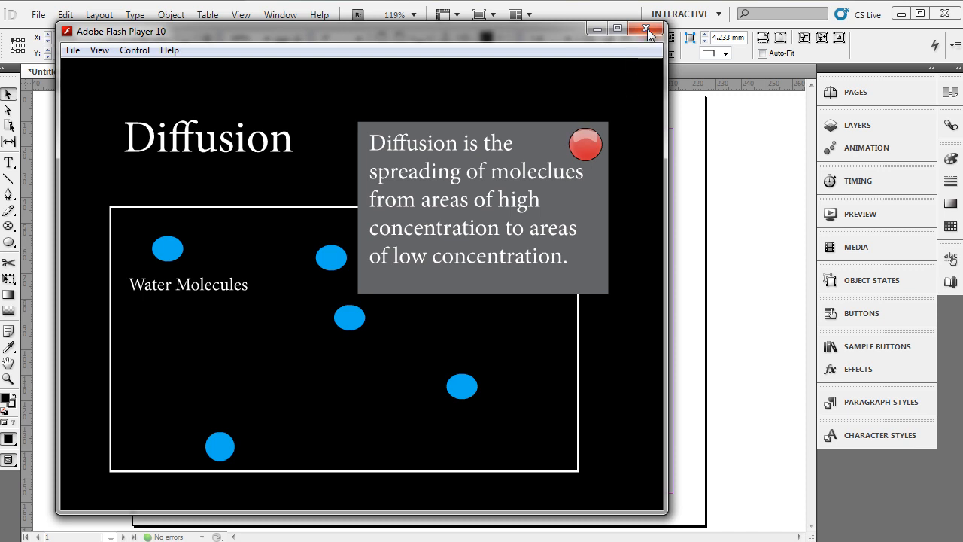
click(647, 28)
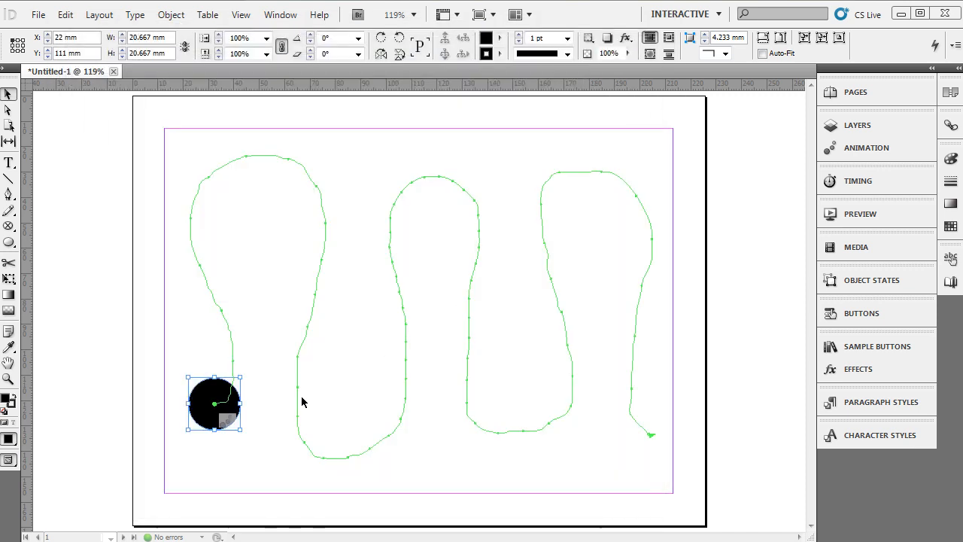